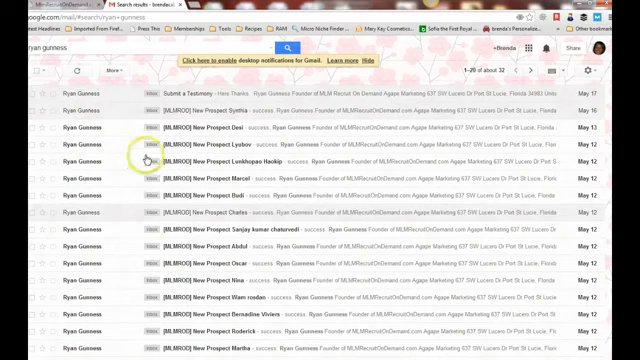
mouse_move(177, 207)
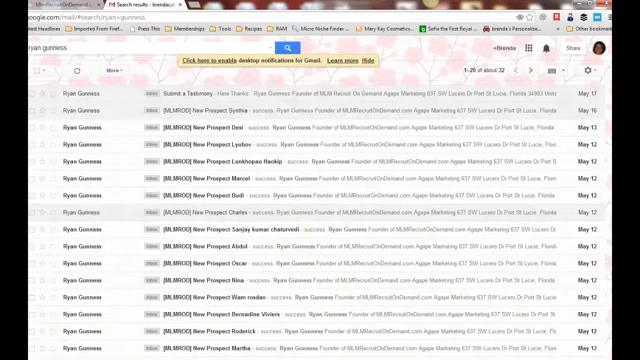
scroll(down, 3)
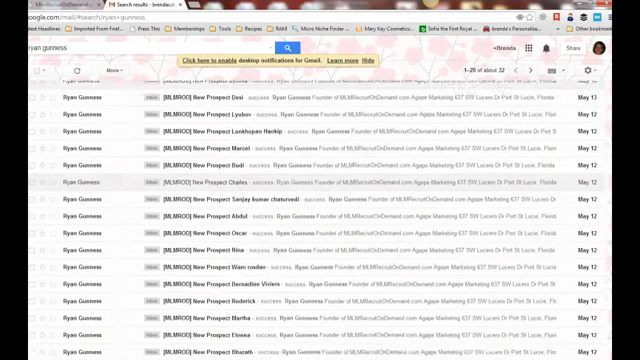
scroll(down, 3)
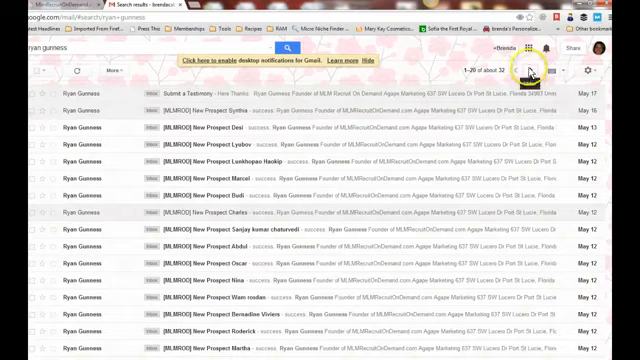
click(535, 72)
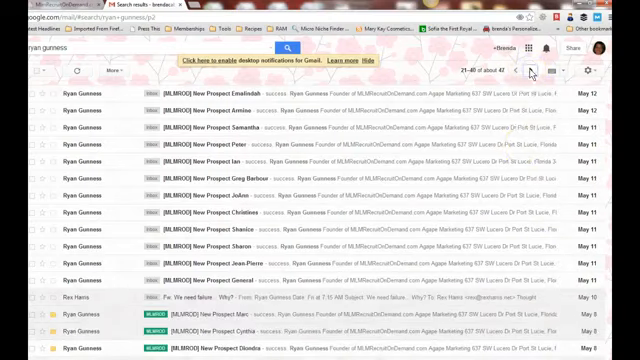